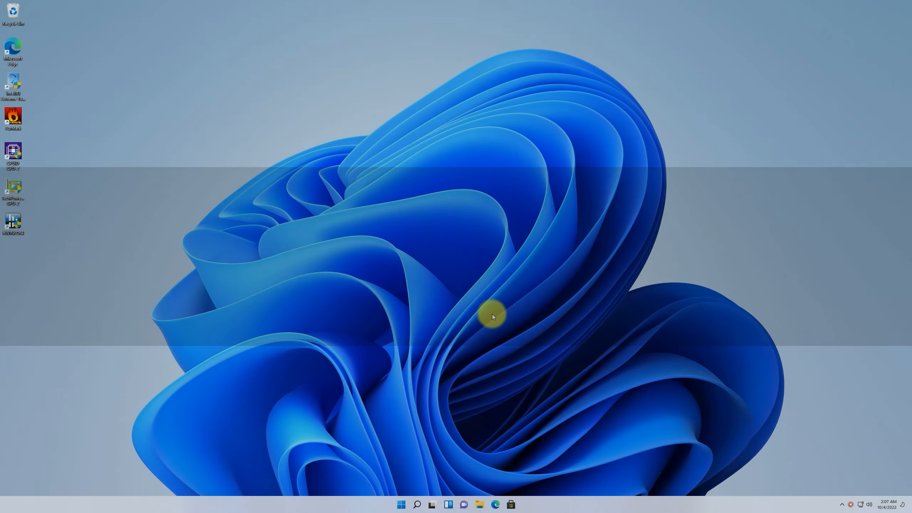
Navigate Settings to Privacy & security > Windows Security > Device security.
{"action": "right_click", "coordinate": [401, 504]}
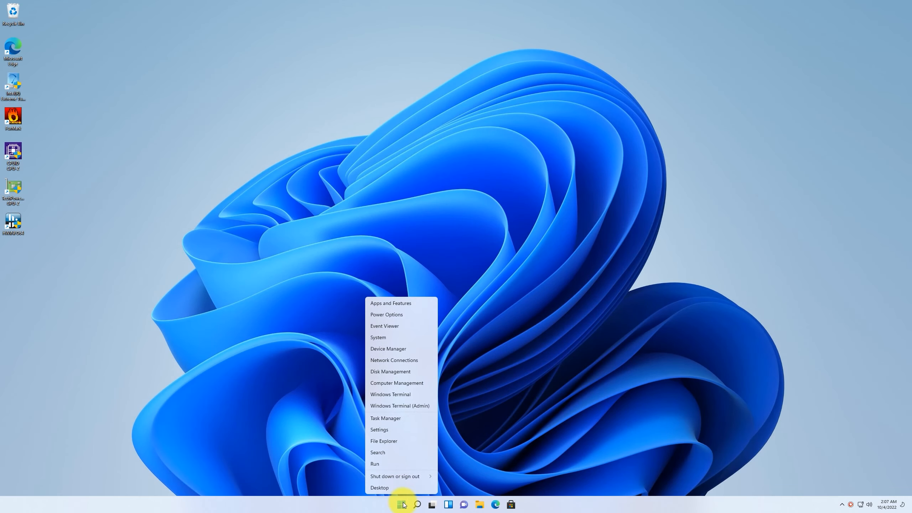
{"action": "left_click", "coordinate": [379, 429]}
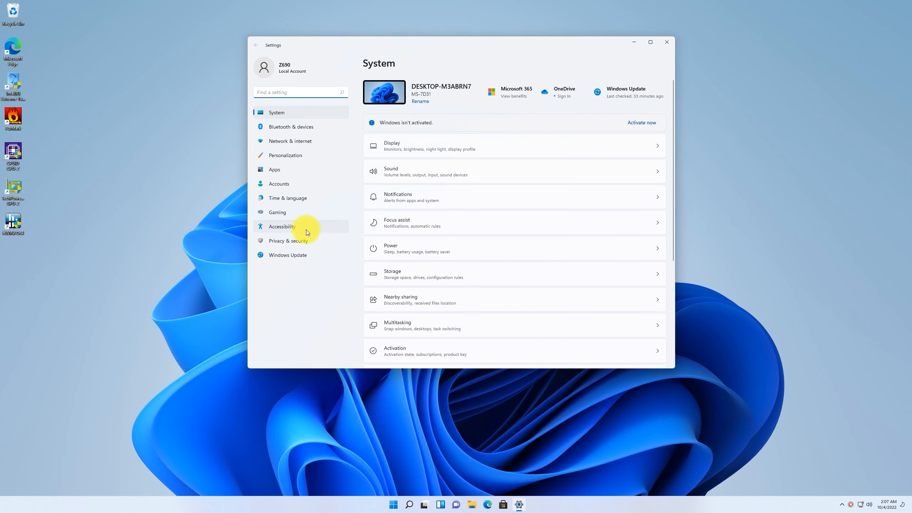
{"action": "left_click", "coordinate": [288, 241]}
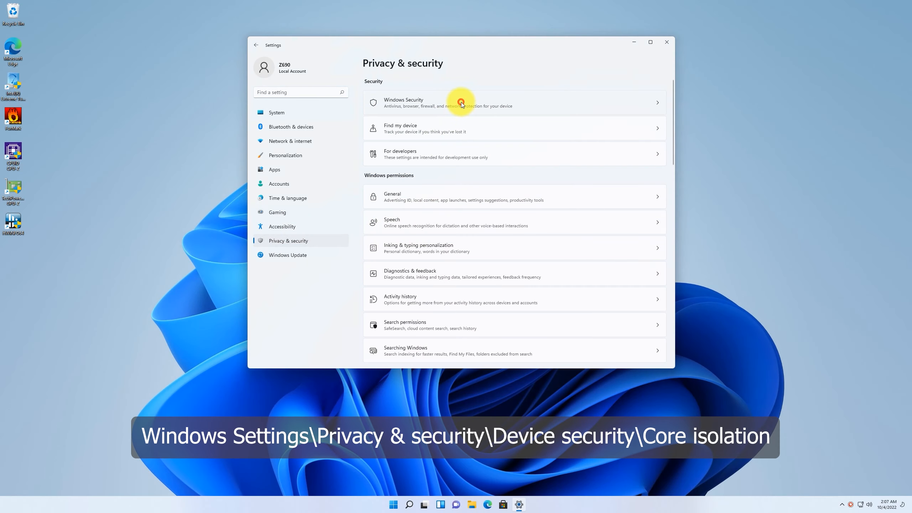
{"action": "left_click", "coordinate": [459, 102]}
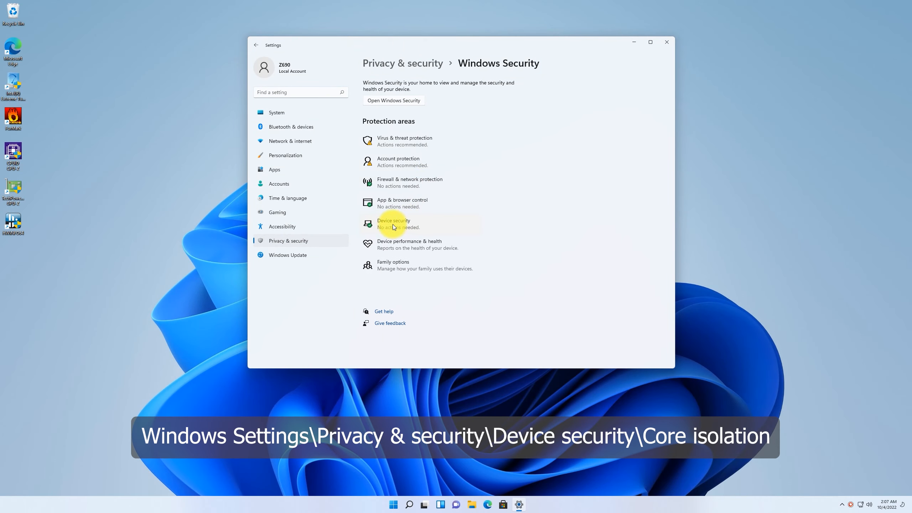
{"action": "left_click", "coordinate": [393, 224]}
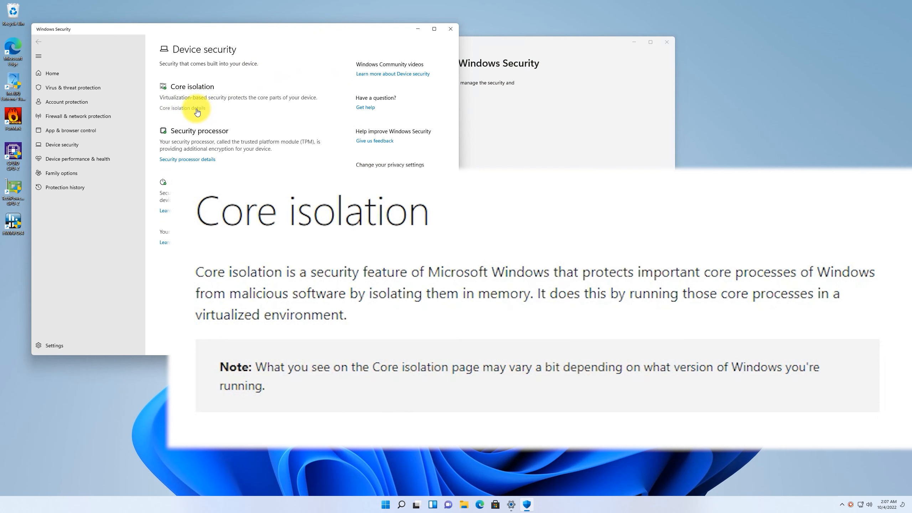
Open the Core isolation details, where Memory integrity shows On.
{"action": "left_click", "coordinate": [183, 108]}
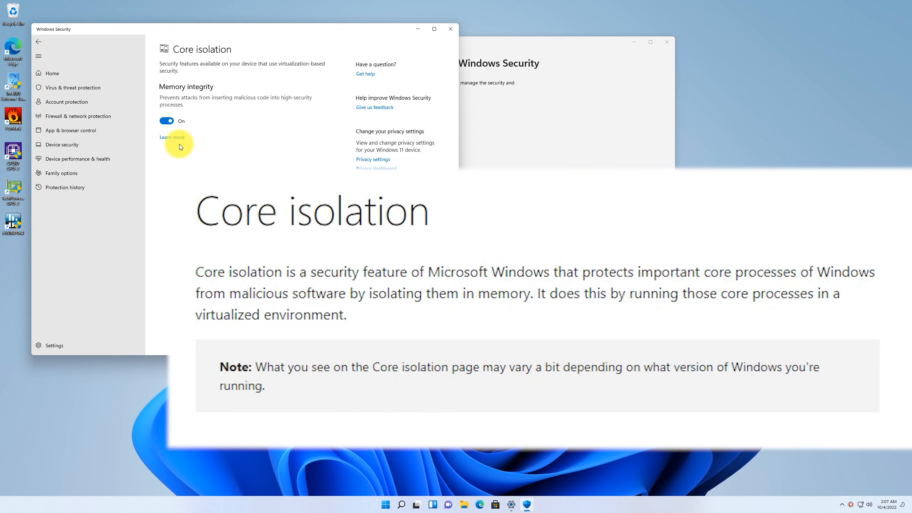
{"action": "mouse_move", "coordinate": [167, 121]}
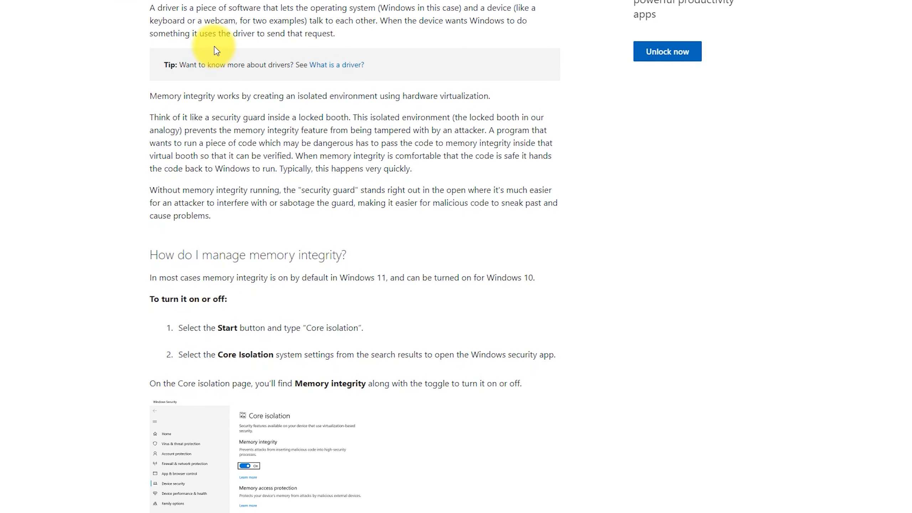
Try enabling MSI Center's software CPU control and dismiss the Core Isolation warning.
{"action": "scroll", "scroll_direction": "down", "scroll_amount": 3}
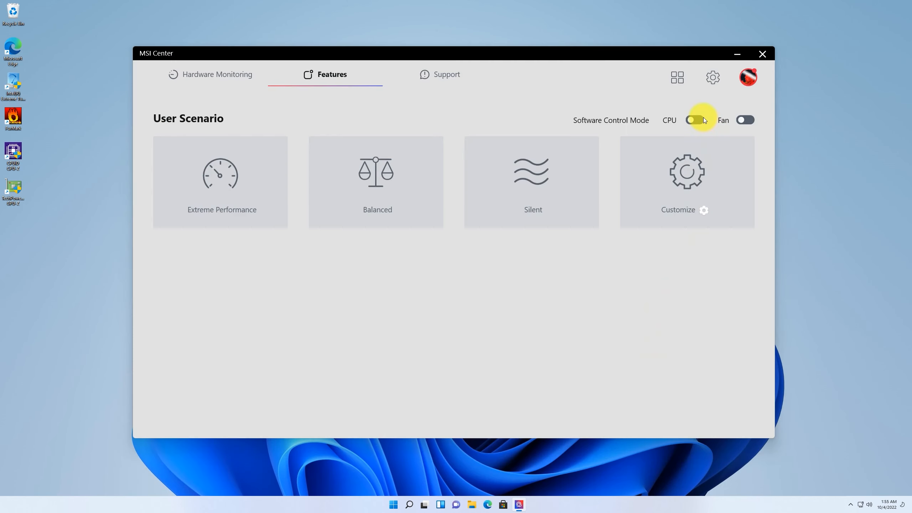
{"action": "left_click", "coordinate": [694, 119]}
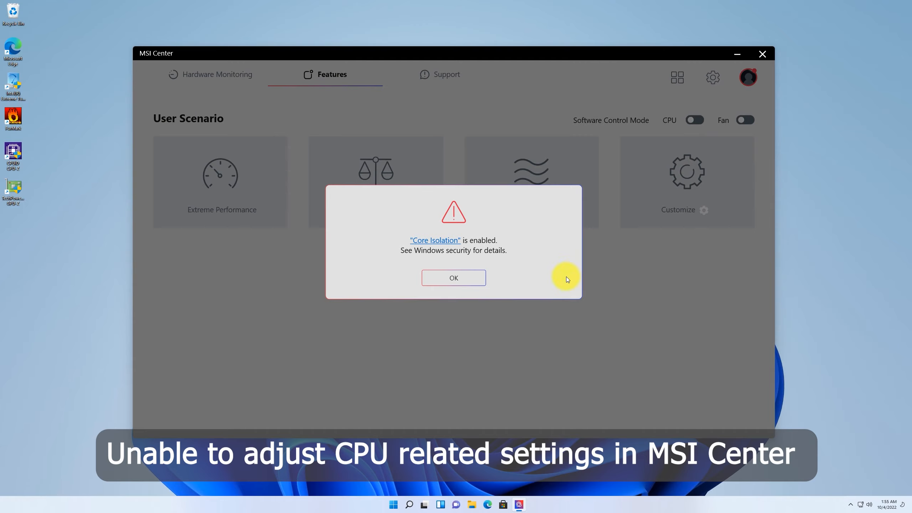
{"action": "left_click", "coordinate": [452, 277]}
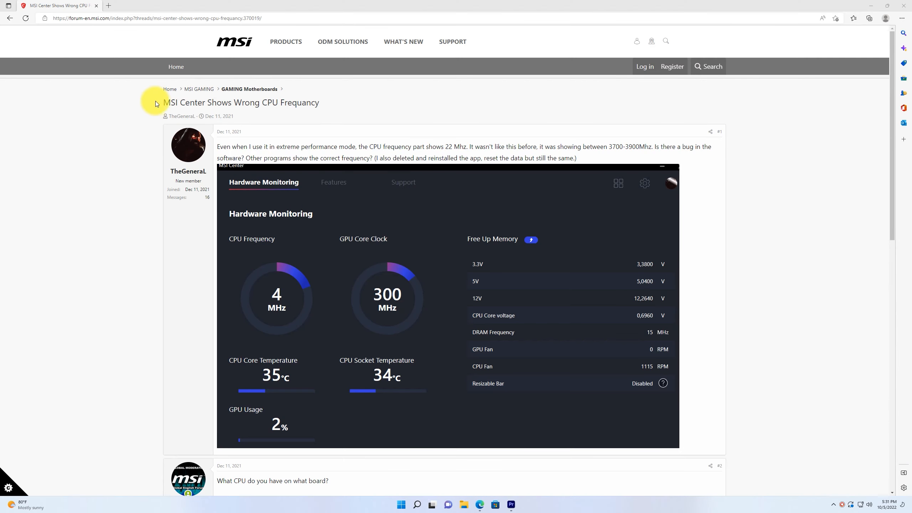
Scroll through the MSI forum thread about MSI Center's wrong CPU frequency.
{"action": "scroll", "scroll_direction": "down", "scroll_amount": 3}
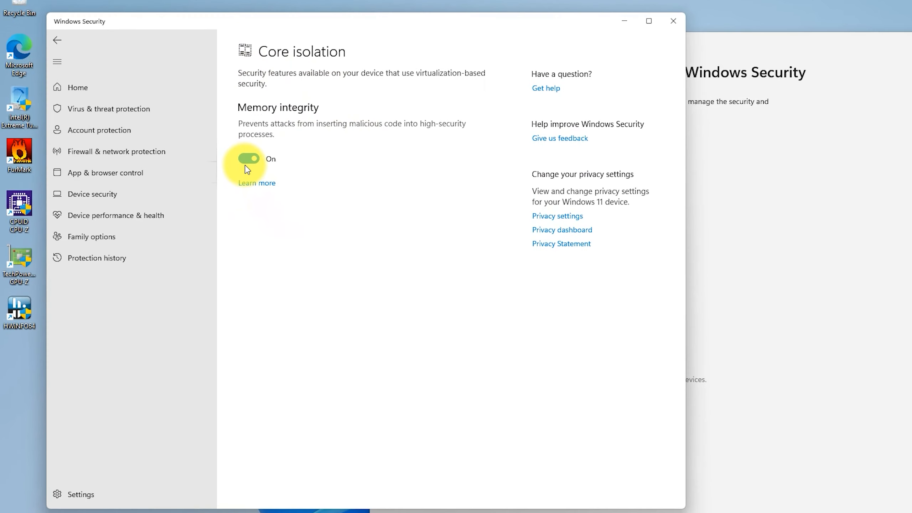
Switch Memory integrity Off, bringing up the restart-required notice.
{"action": "left_click", "coordinate": [248, 158]}
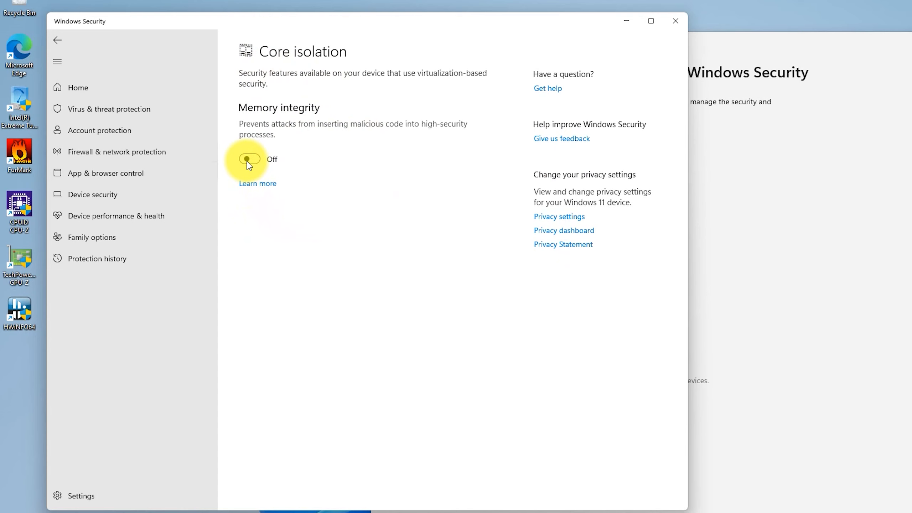
{"action": "left_click", "coordinate": [249, 159]}
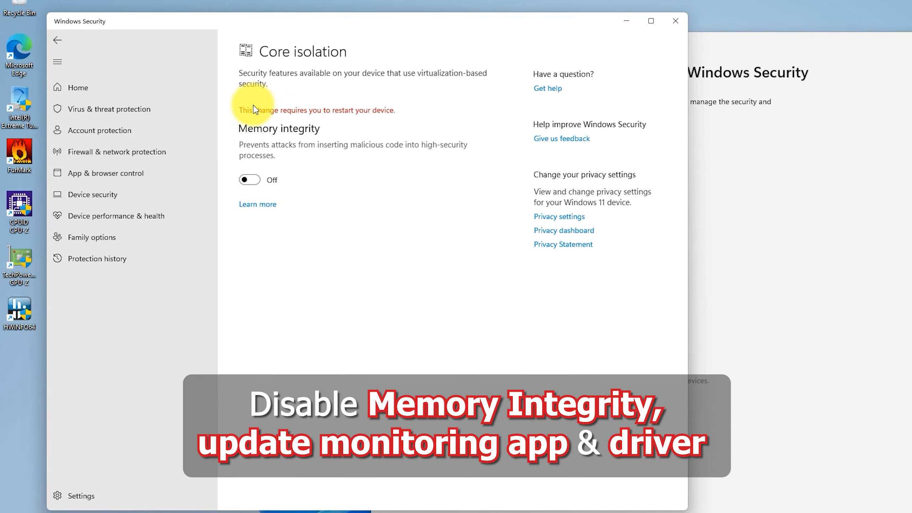
{"action": "mouse_move", "coordinate": [424, 120]}
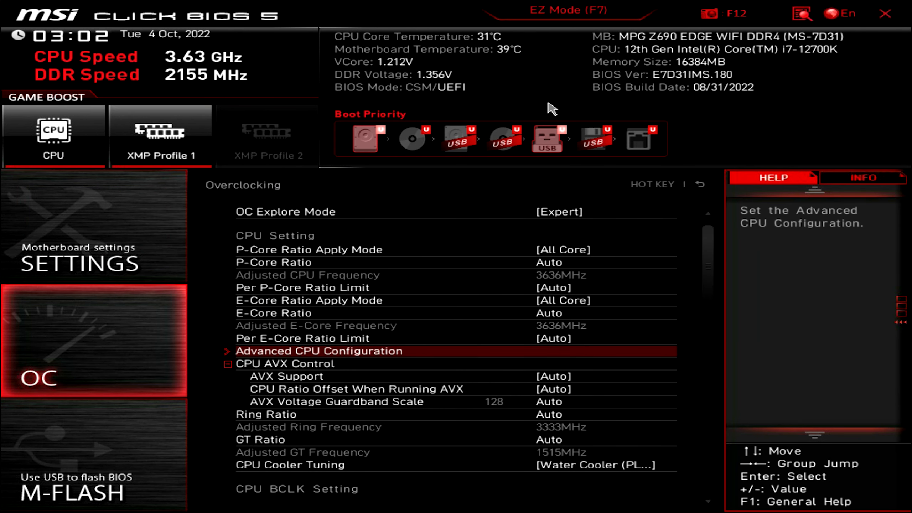
Select Advanced CPU Configuration in Click BIOS 5's OC settings.
{"action": "left_click", "coordinate": [325, 351]}
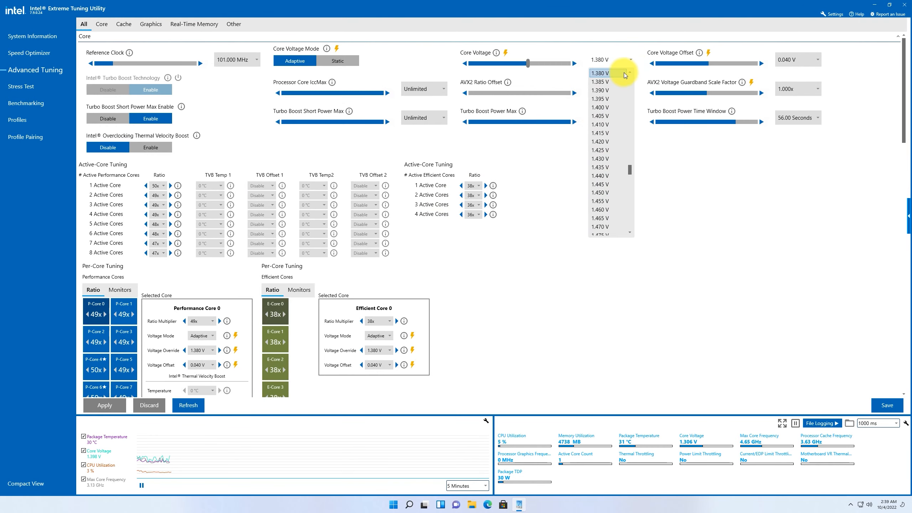
Apply a 1.370 V Core Voltage in Intel XTU, which reverts to 1.380 V.
{"action": "left_click", "coordinate": [602, 99]}
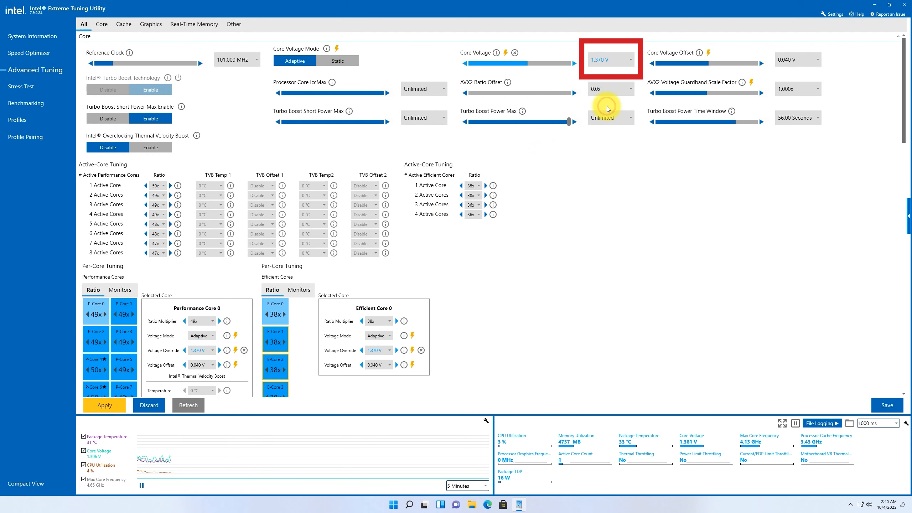
{"action": "left_click", "coordinate": [104, 405]}
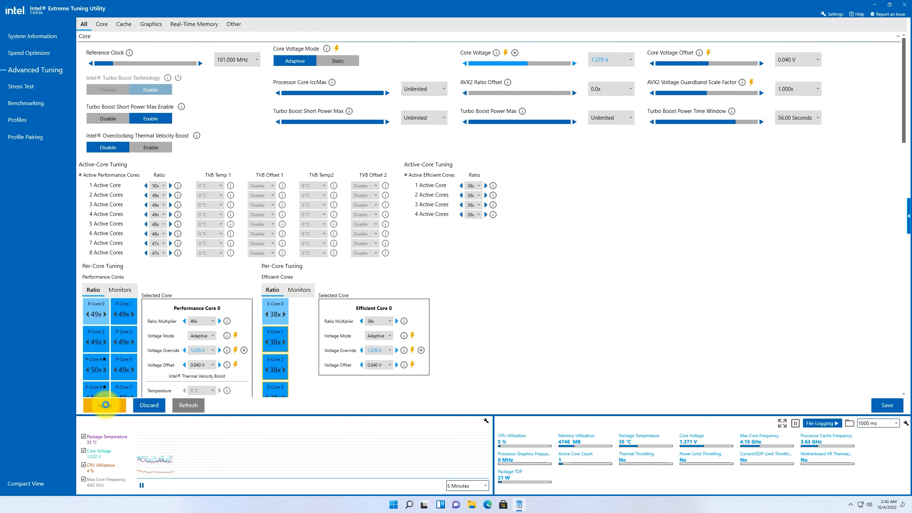
{"action": "left_click", "coordinate": [104, 406]}
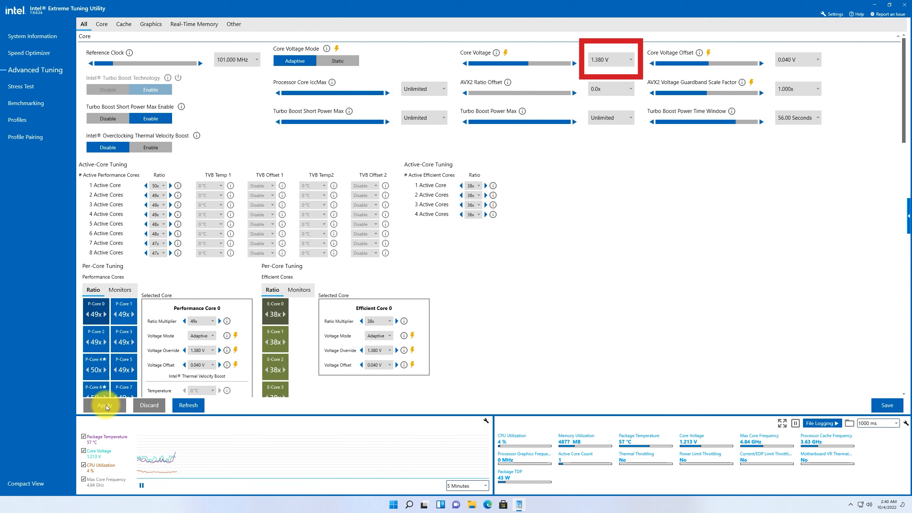
{"action": "left_click", "coordinate": [104, 405]}
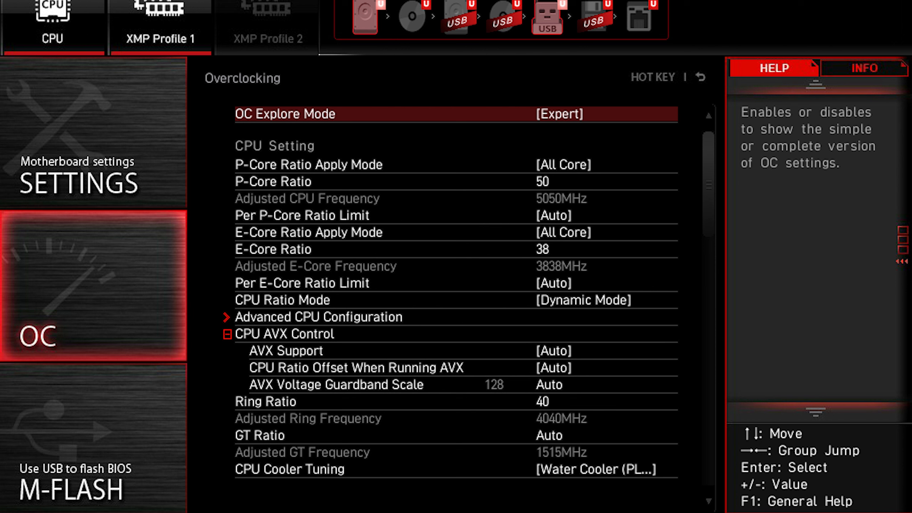
{"action": "left_click", "coordinate": [265, 401]}
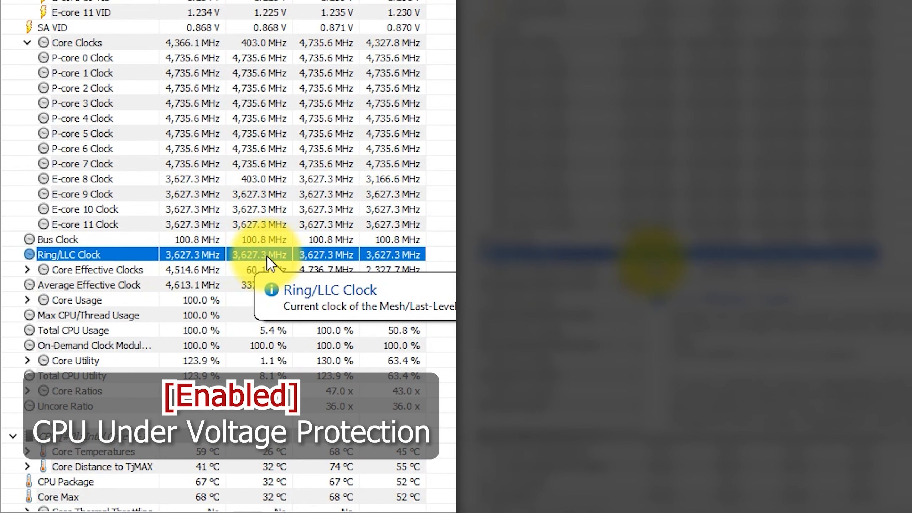
{"action": "mouse_move", "coordinate": [151, 262]}
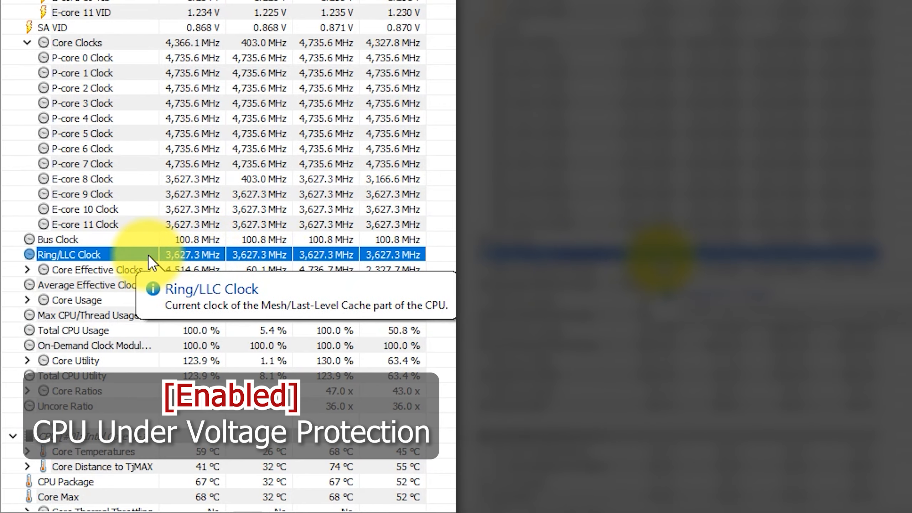